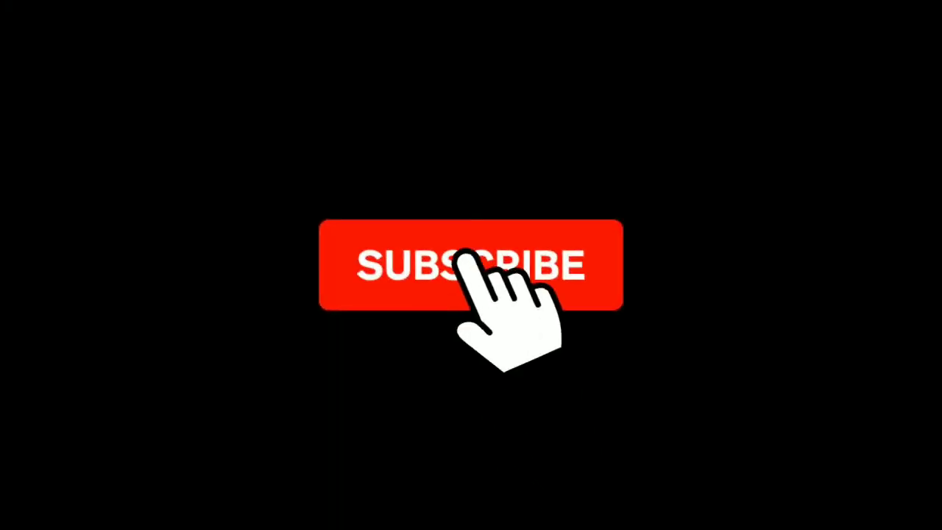
Open the stool portrait in Edit mode with the Light panel showing
{"action": "left_click", "coordinate": [471, 264]}
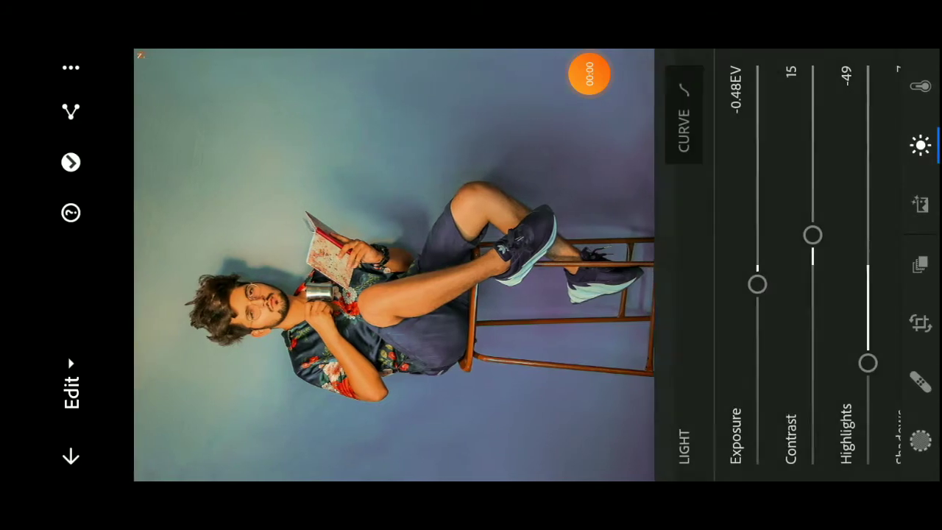
Fine-tune exposure, then set Whites 43, Shadows 37, Blacks -41, keeping Highlights at -49
{"action": "left_click_drag", "start_coordinate": [756, 284], "coordinate": [748, 253]}
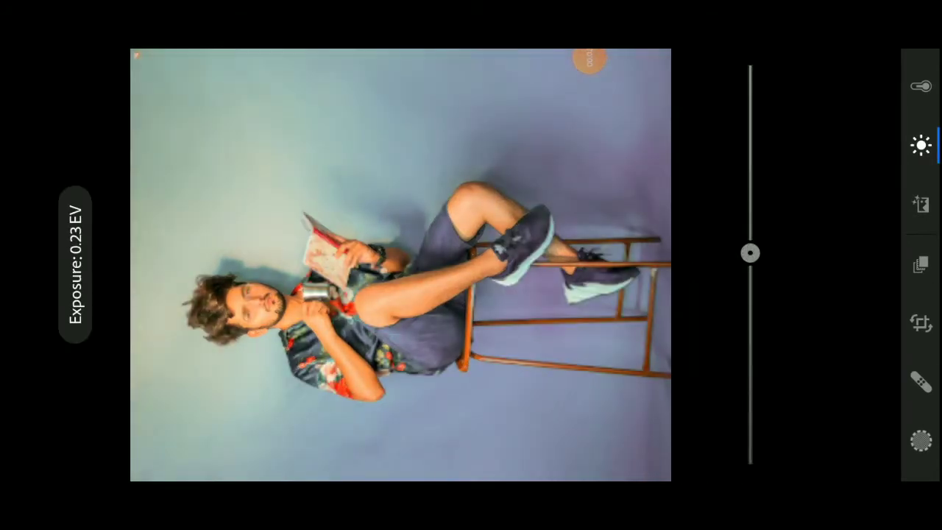
{"action": "left_click_drag", "start_coordinate": [749, 253], "coordinate": [749, 281]}
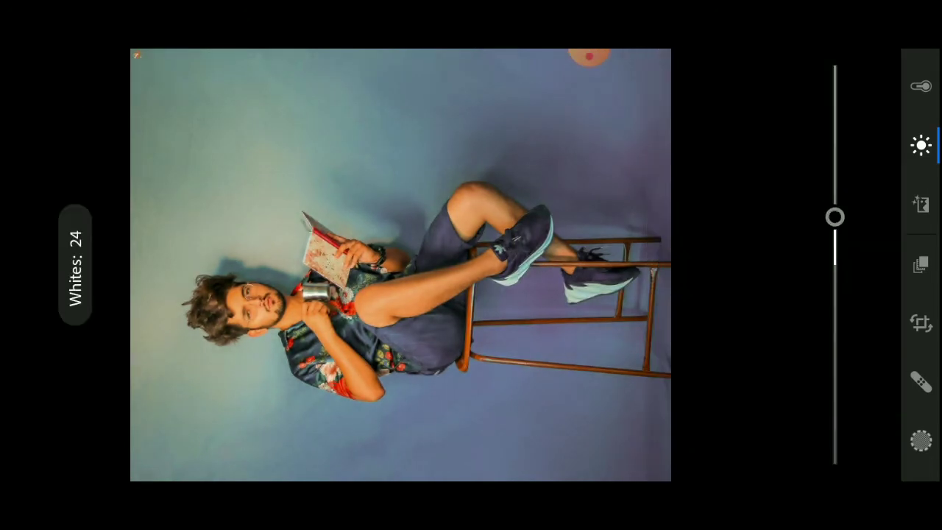
{"action": "left_click", "coordinate": [920, 145]}
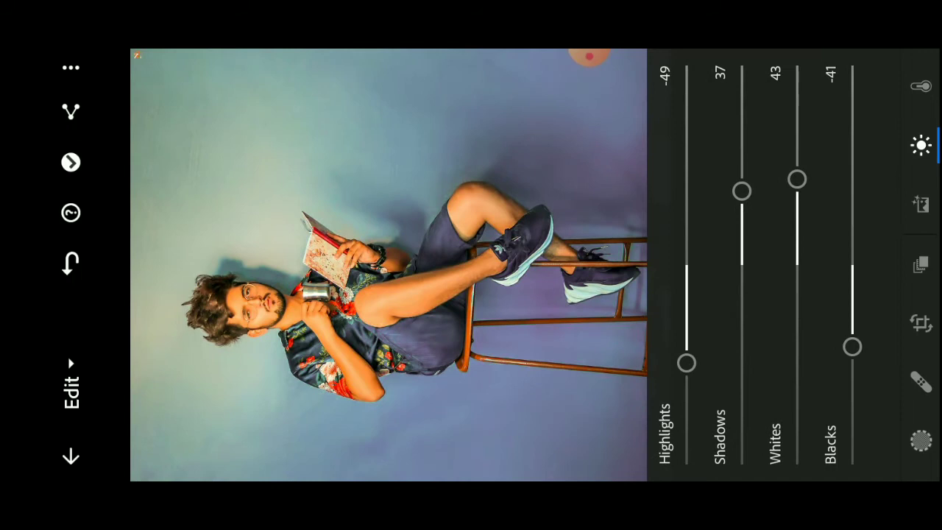
{"action": "left_click_drag", "start_coordinate": [686, 362], "coordinate": [662, 234]}
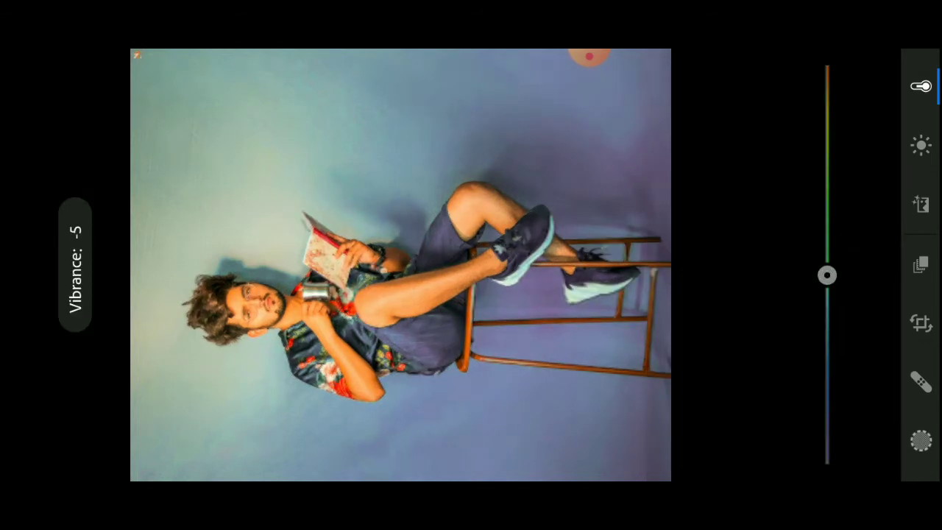
Set Temp -11, Tint -14, Vibrance 14 and Saturation 2, then return to Light
{"action": "left_click_drag", "start_coordinate": [827, 275], "coordinate": [826, 428]}
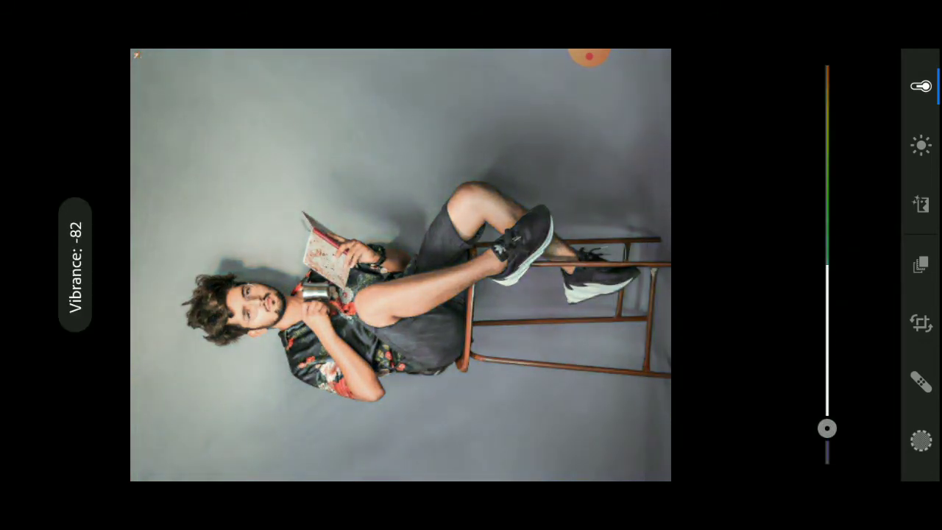
{"action": "left_click_drag", "start_coordinate": [827, 428], "coordinate": [826, 384]}
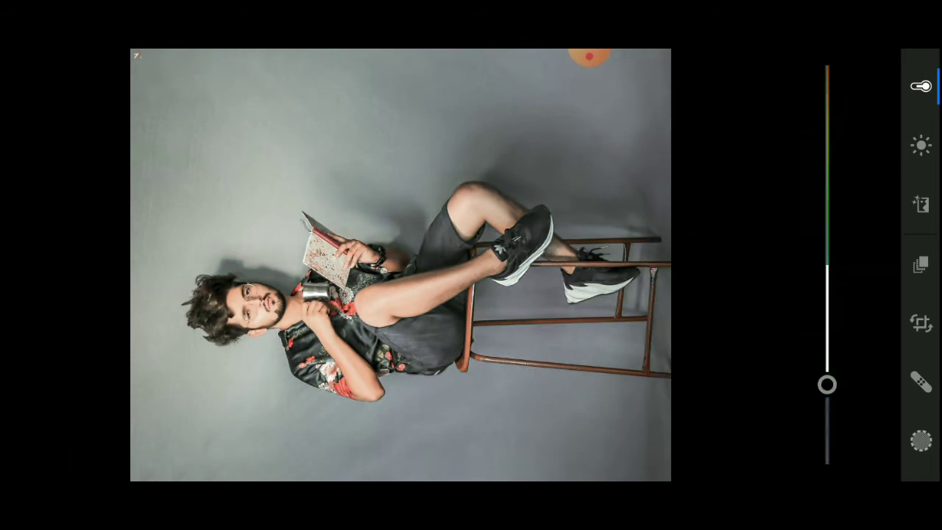
{"action": "left_click", "coordinate": [920, 86]}
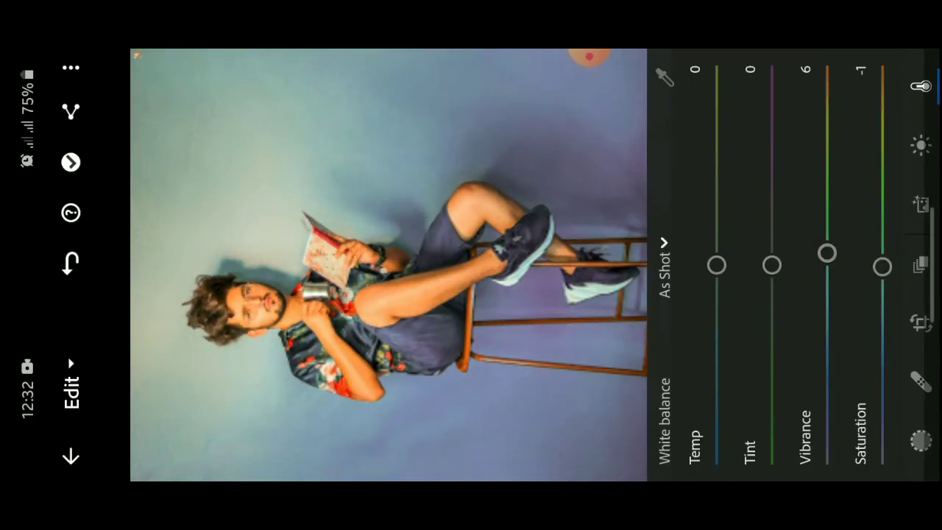
{"action": "left_click_drag", "start_coordinate": [716, 265], "coordinate": [716, 309]}
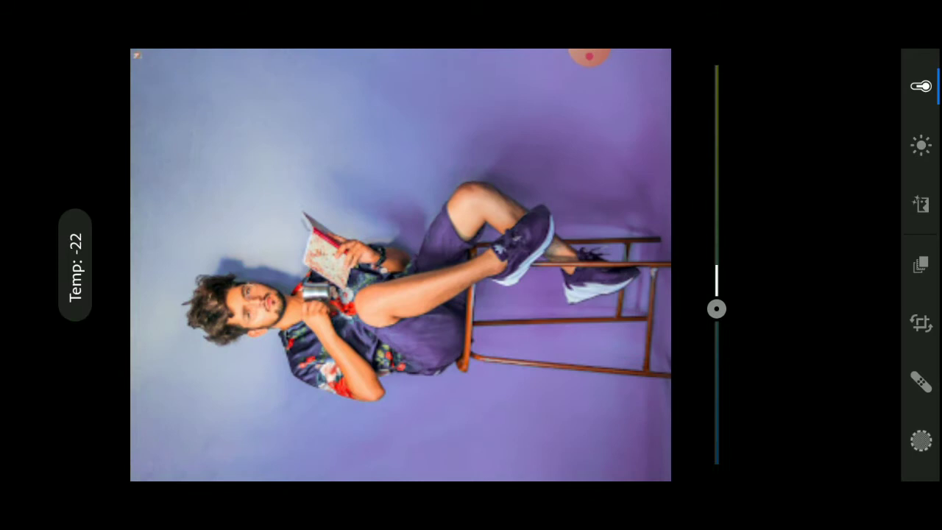
{"action": "left_click_drag", "start_coordinate": [716, 309], "coordinate": [716, 287]}
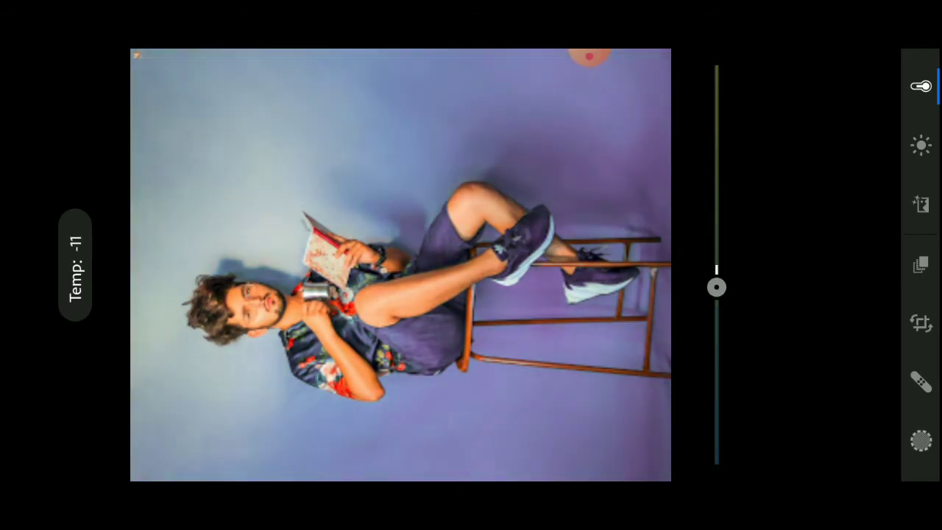
{"action": "left_click_drag", "start_coordinate": [716, 287], "coordinate": [771, 246]}
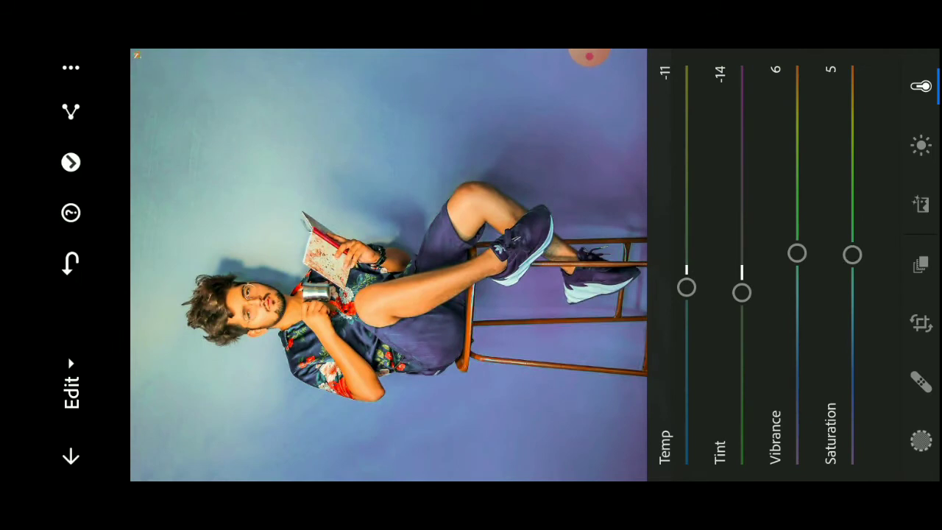
{"action": "left_click_drag", "start_coordinate": [796, 255], "coordinate": [796, 237]}
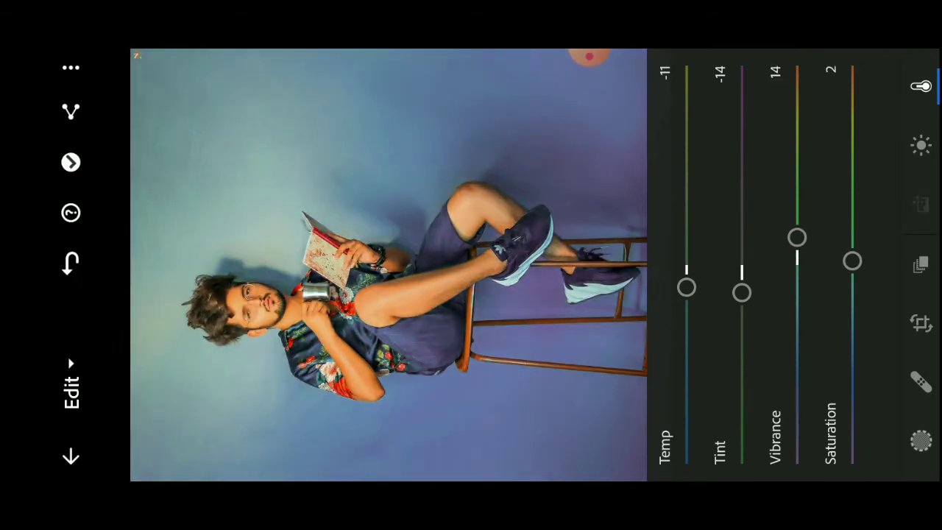
{"action": "left_click", "coordinate": [921, 145]}
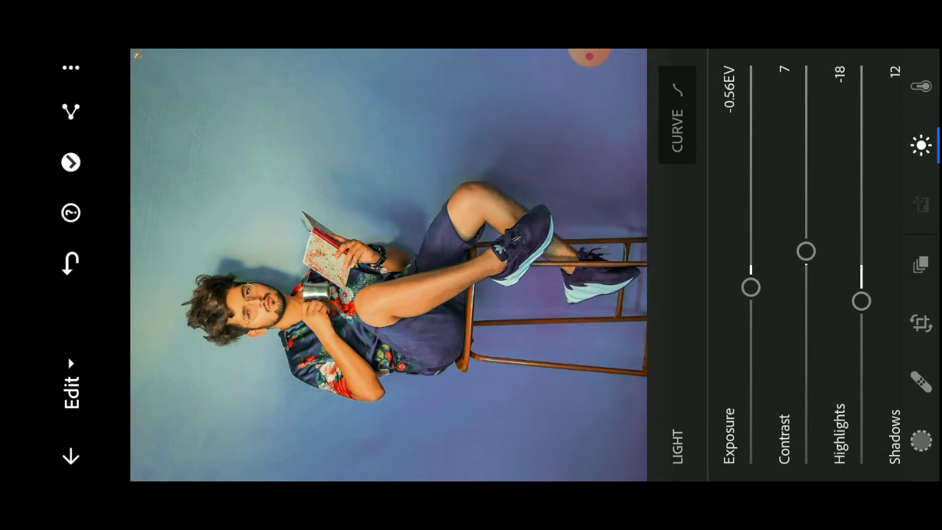
Shape a gentle S tone curve by moving the shadow, midtone and upper points
{"action": "left_click", "coordinate": [675, 114]}
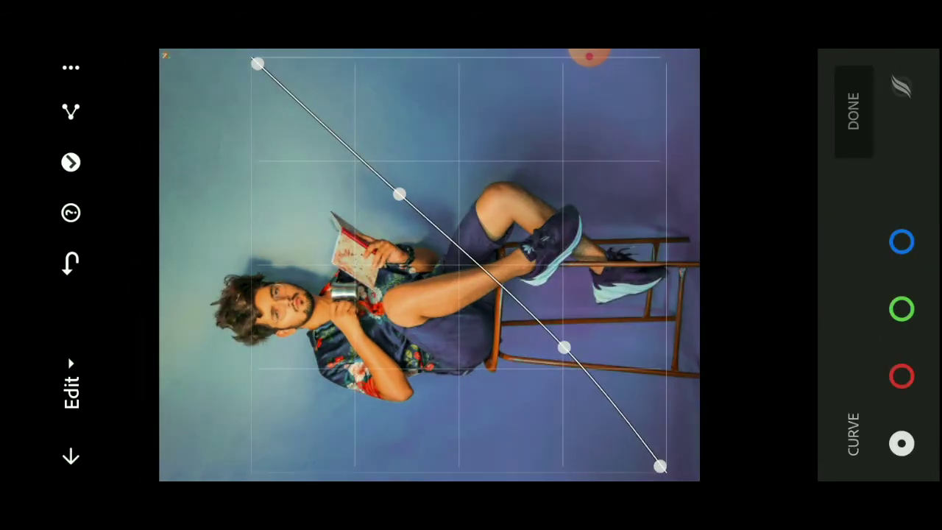
{"action": "left_click_drag", "start_coordinate": [565, 346], "coordinate": [565, 359]}
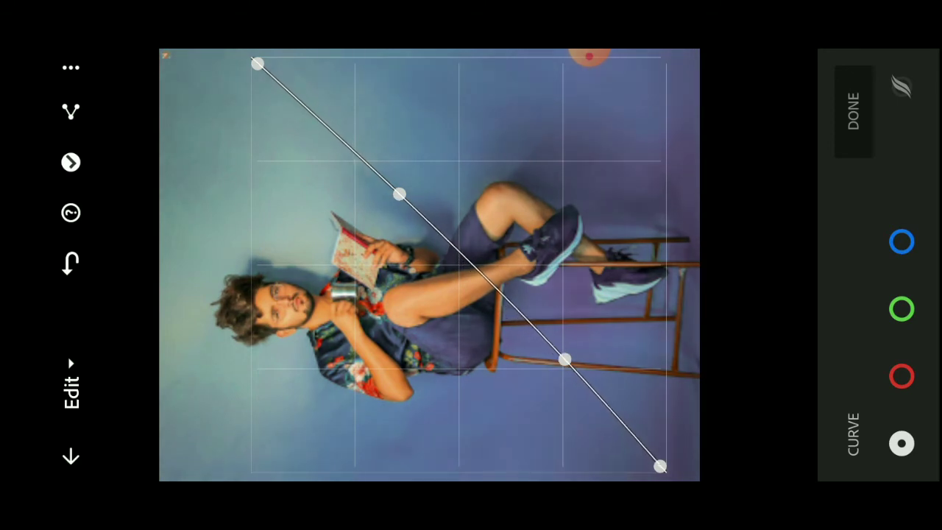
{"action": "left_click_drag", "start_coordinate": [566, 359], "coordinate": [571, 357]}
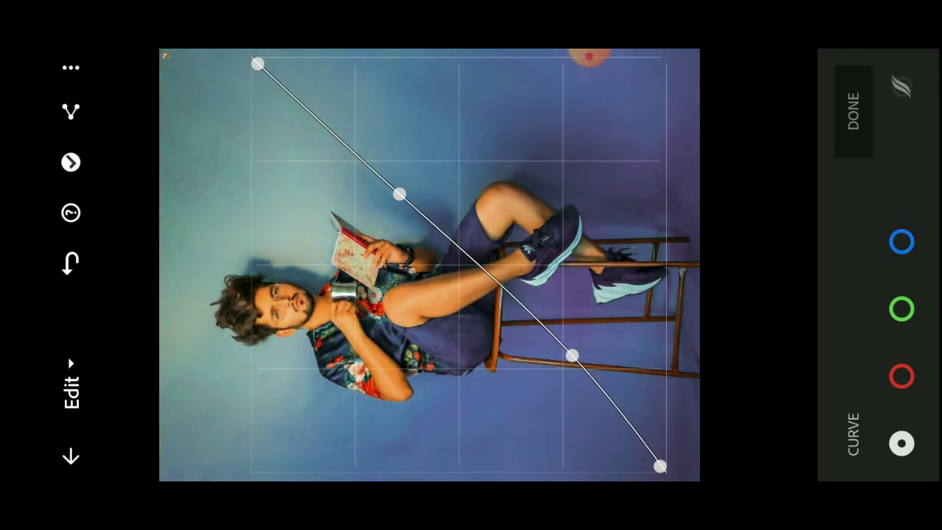
{"action": "left_click_drag", "start_coordinate": [578, 355], "coordinate": [578, 356]}
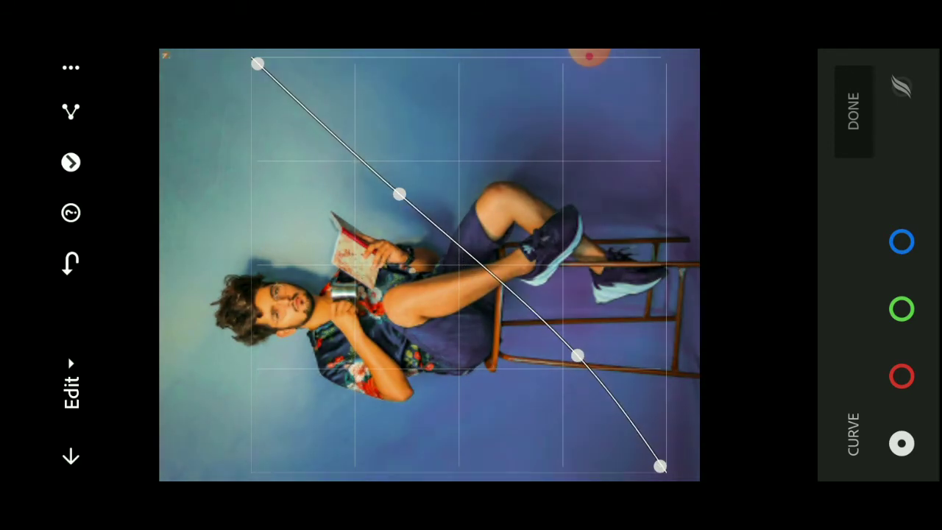
{"action": "left_click_drag", "start_coordinate": [400, 194], "coordinate": [412, 206]}
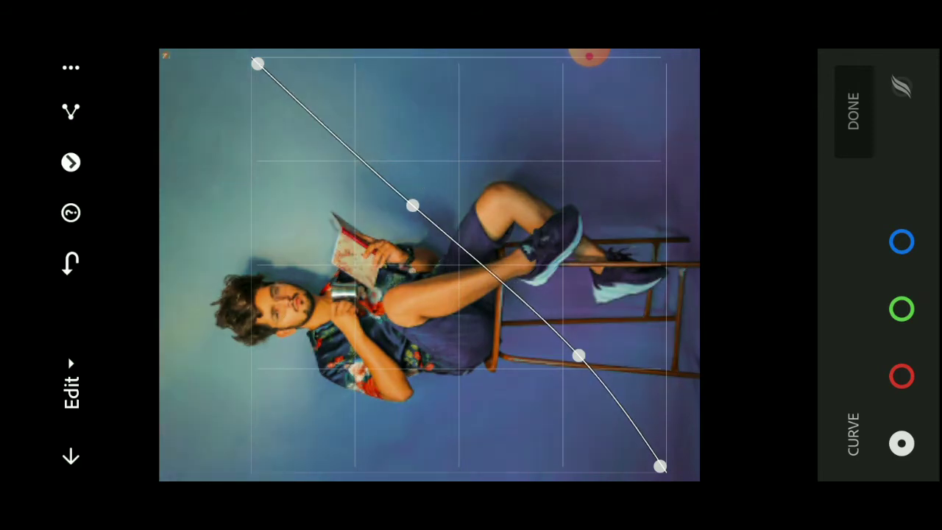
{"action": "left_click_drag", "start_coordinate": [412, 206], "coordinate": [424, 197]}
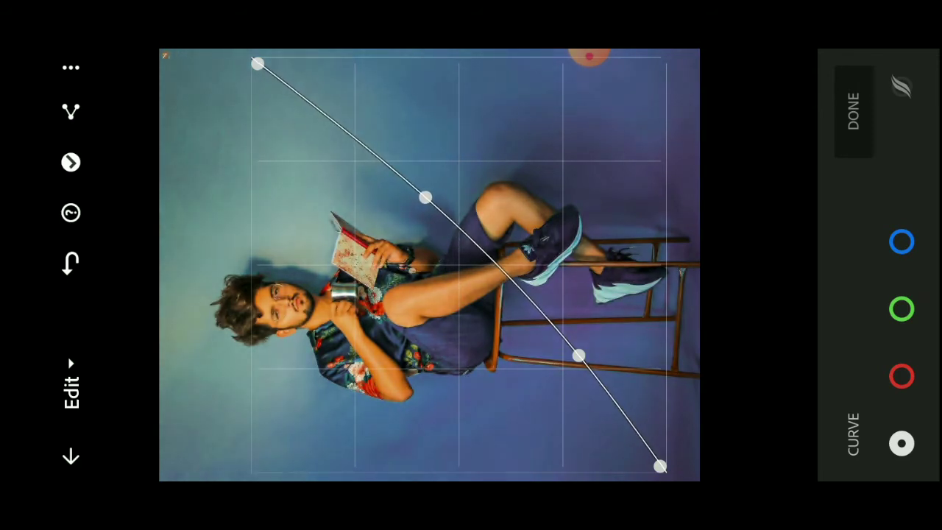
{"action": "left_click", "coordinate": [853, 110]}
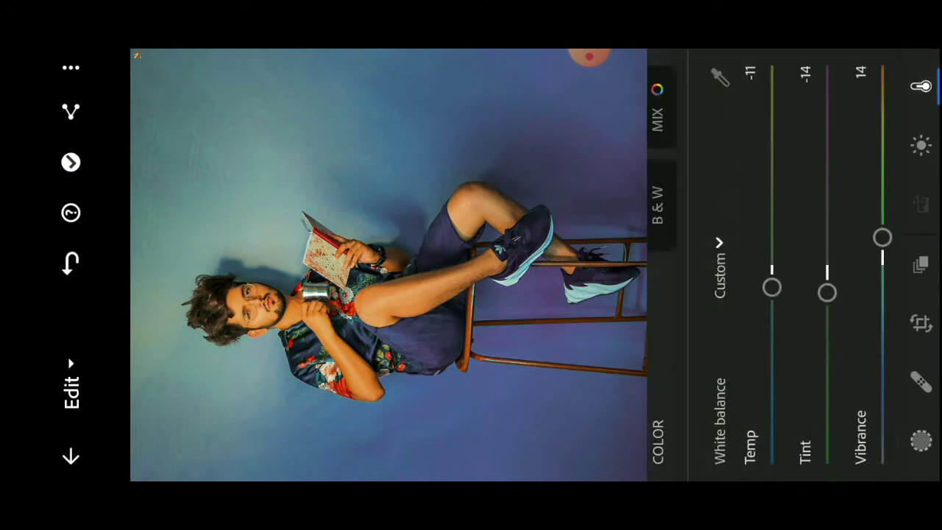
In Color Mix, set aqua Hue -23 and blue Hue 48 with Saturation 35
{"action": "left_click", "coordinate": [657, 118]}
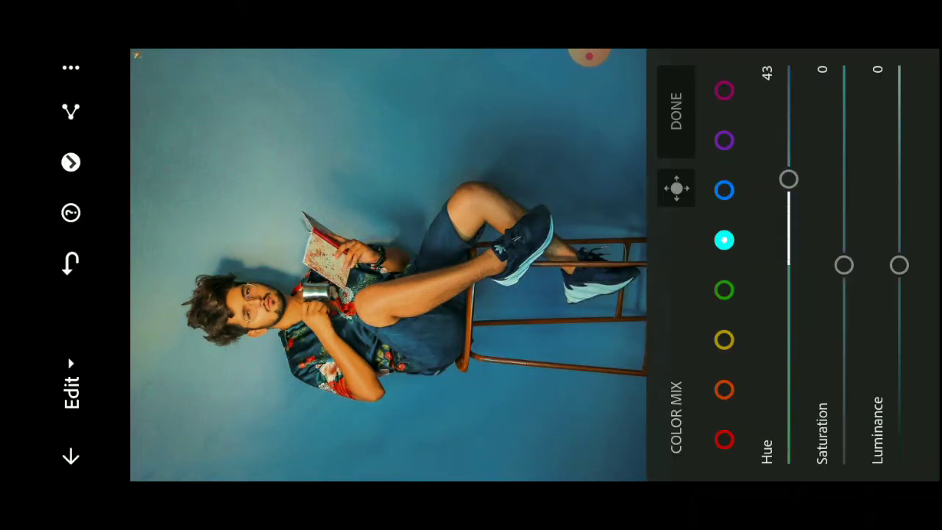
{"action": "left_click", "coordinate": [724, 289]}
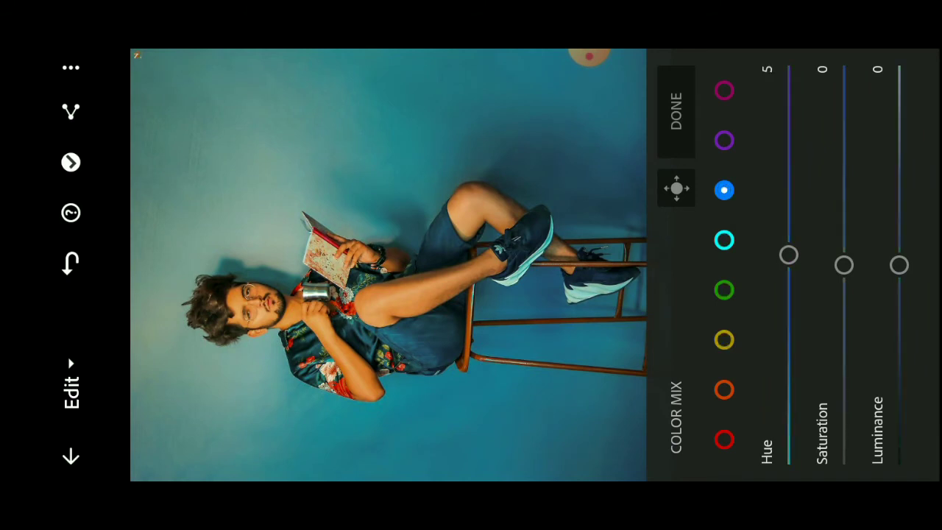
{"action": "left_click", "coordinate": [724, 239]}
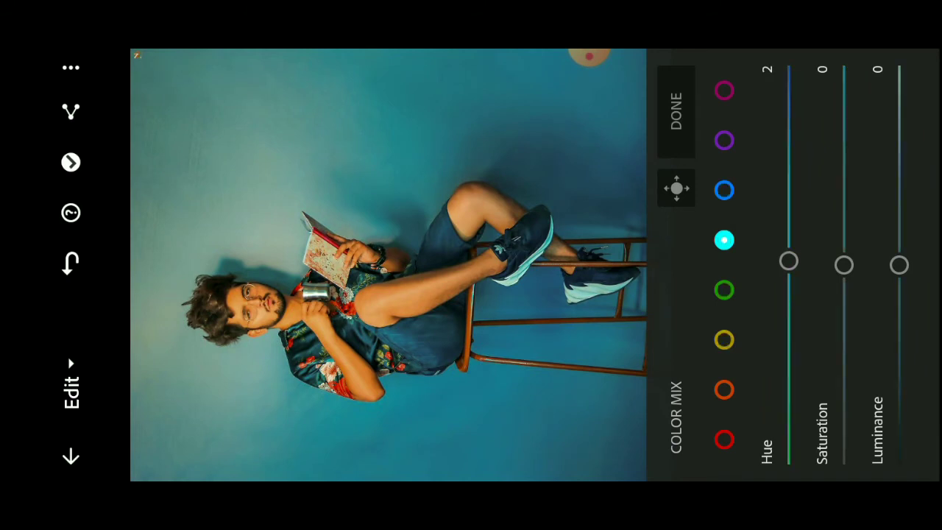
{"action": "left_click_drag", "start_coordinate": [788, 265], "coordinate": [788, 310]}
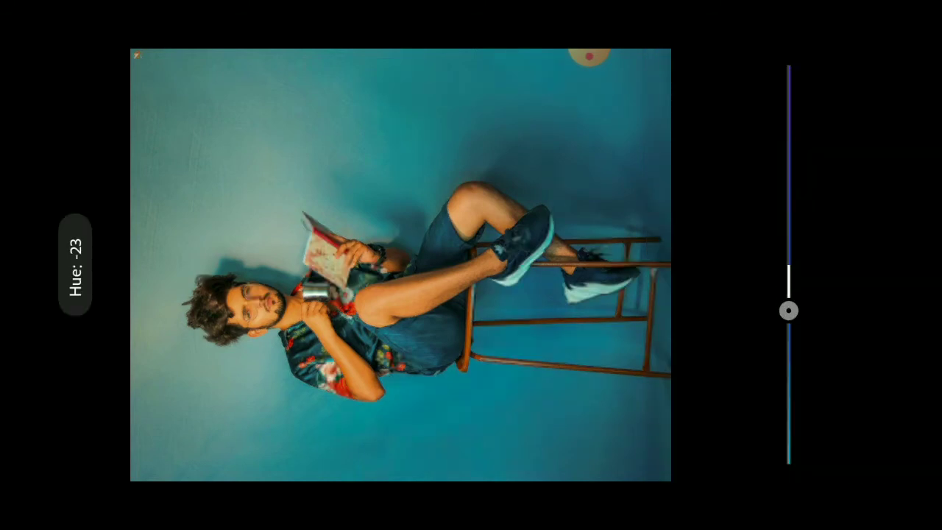
{"action": "left_click_drag", "start_coordinate": [788, 310], "coordinate": [788, 105]}
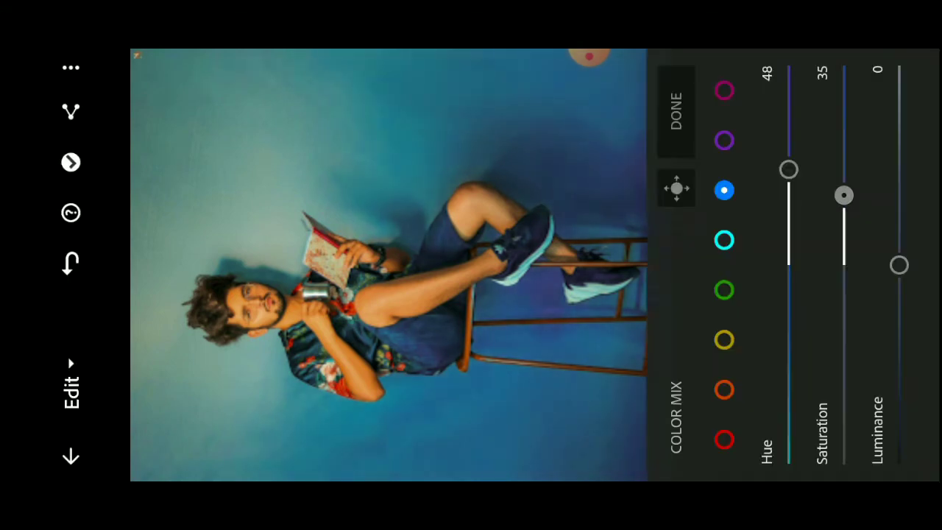
{"action": "left_click_drag", "start_coordinate": [897, 265], "coordinate": [898, 300]}
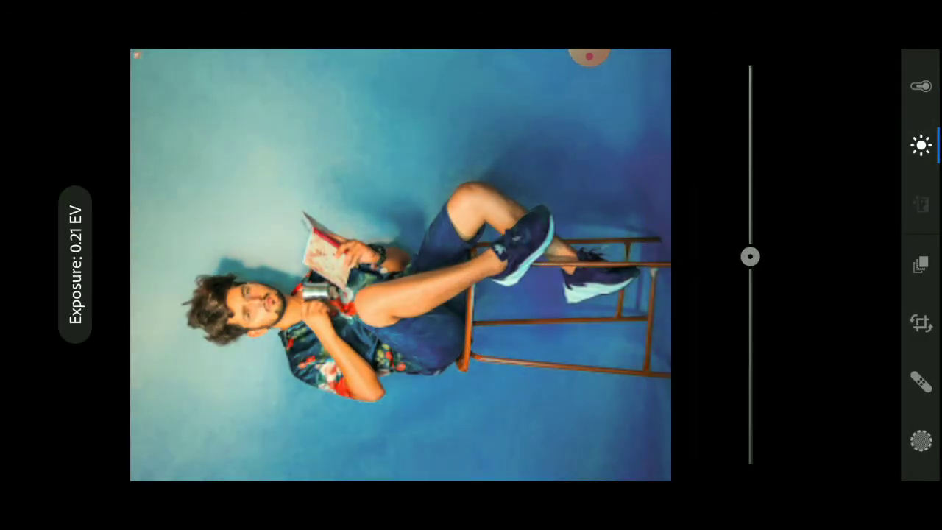
Darken exposure to -0.36 EV and lower contrast to -15
{"action": "left_click_drag", "start_coordinate": [749, 256], "coordinate": [749, 278]}
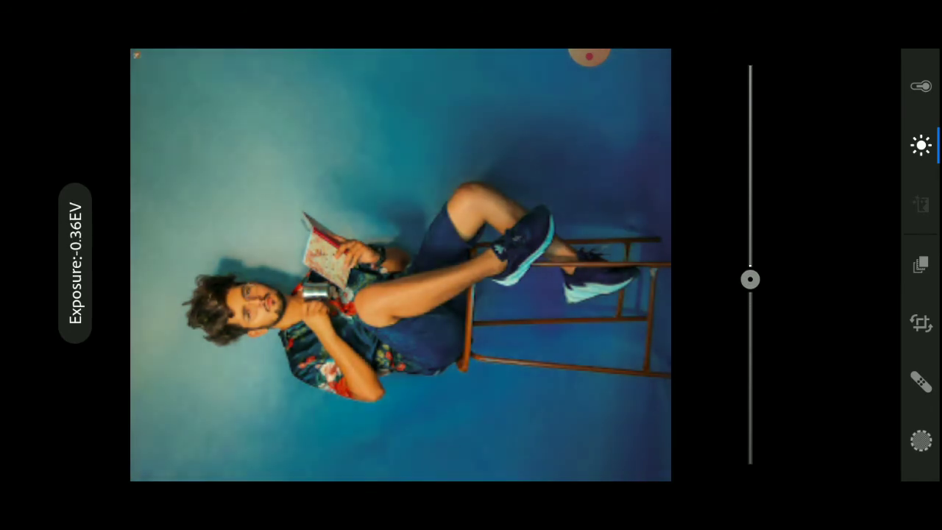
{"action": "left_click_drag", "start_coordinate": [749, 278], "coordinate": [804, 238]}
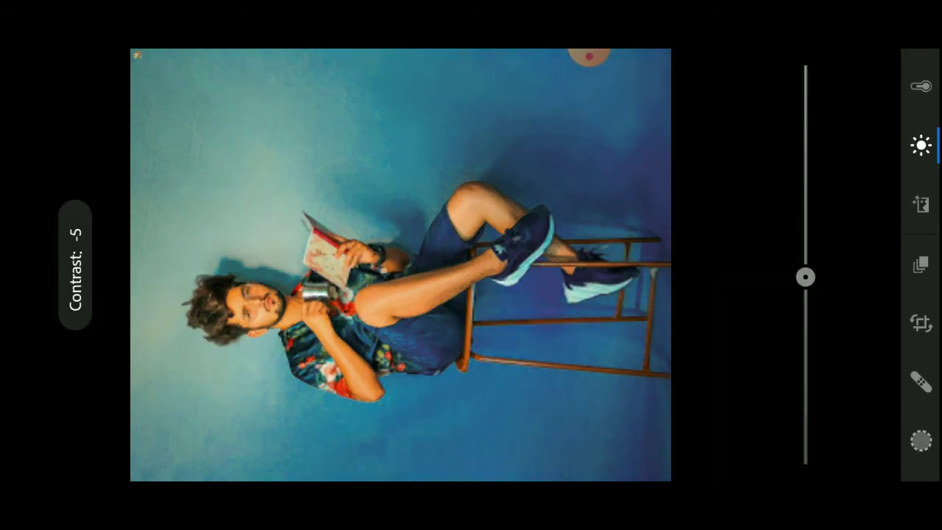
{"action": "left_click_drag", "start_coordinate": [804, 278], "coordinate": [785, 316]}
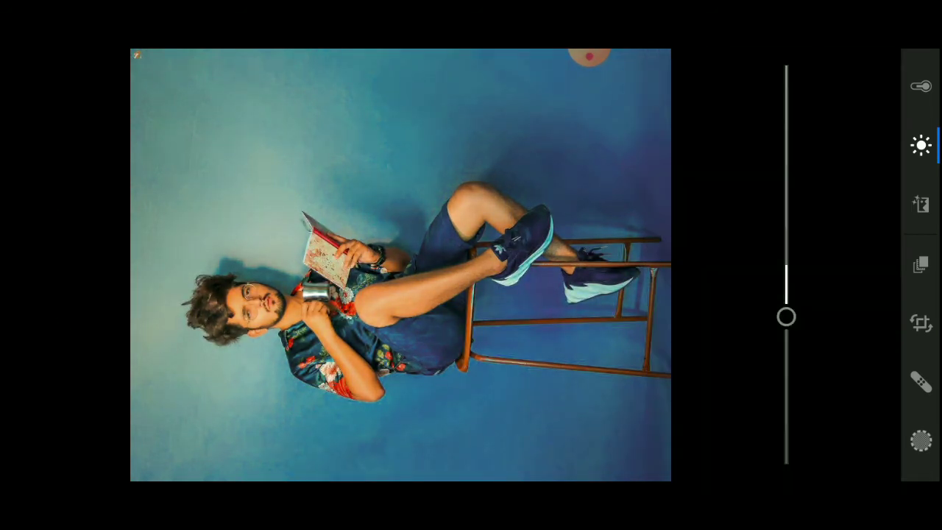
{"action": "left_click", "coordinate": [921, 144]}
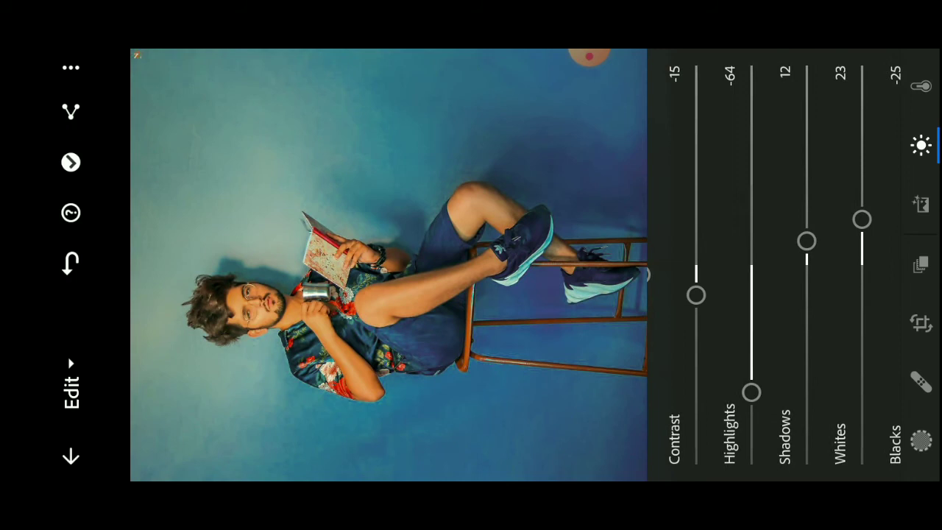
Lift shadows to 53 and whites to 51, deepen blacks to -60, exposure -0.10 EV
{"action": "left_click_drag", "start_coordinate": [806, 240], "coordinate": [795, 182]}
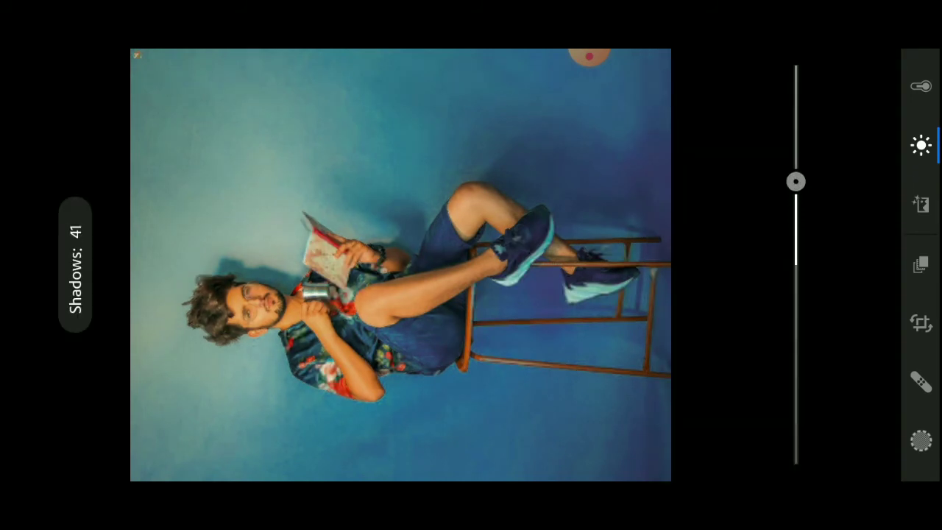
{"action": "left_click_drag", "start_coordinate": [795, 181], "coordinate": [851, 165]}
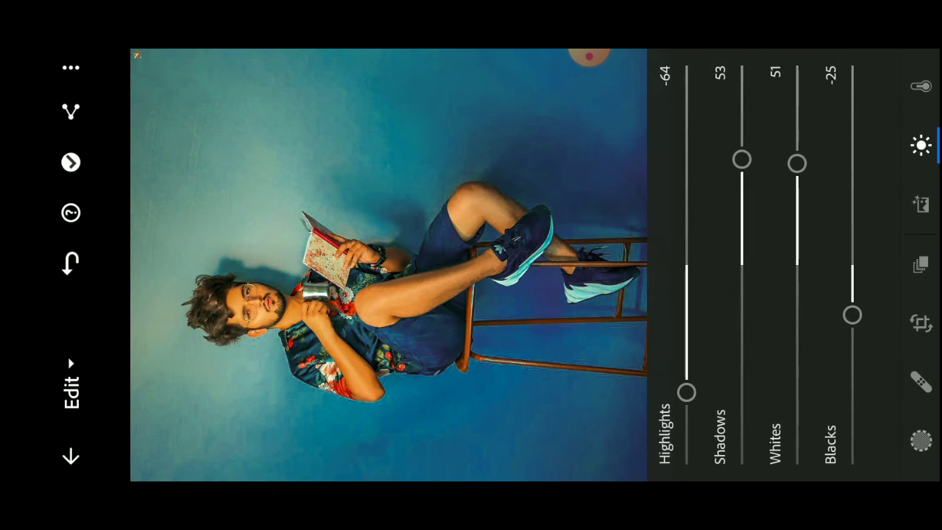
{"action": "left_click_drag", "start_coordinate": [852, 314], "coordinate": [852, 384]}
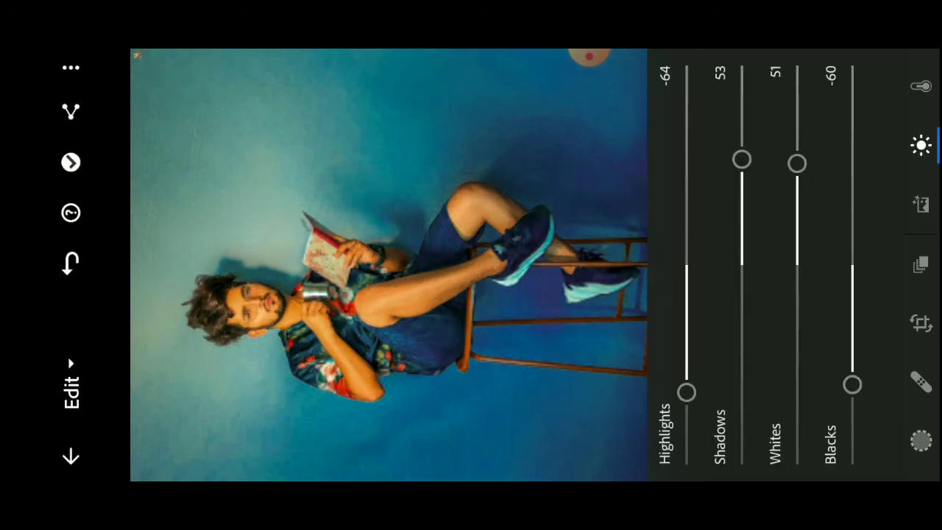
{"action": "left_click_drag", "start_coordinate": [796, 163], "coordinate": [796, 243]}
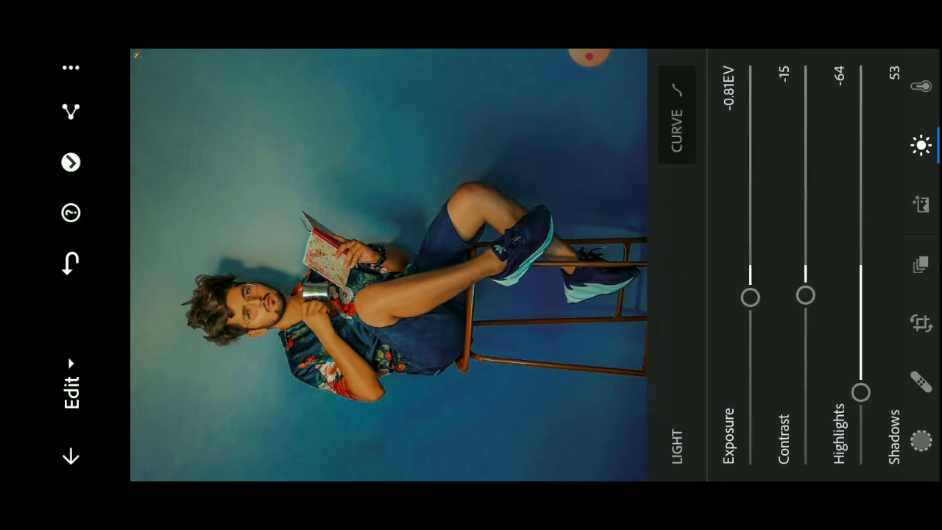
{"action": "left_click_drag", "start_coordinate": [749, 296], "coordinate": [749, 268]}
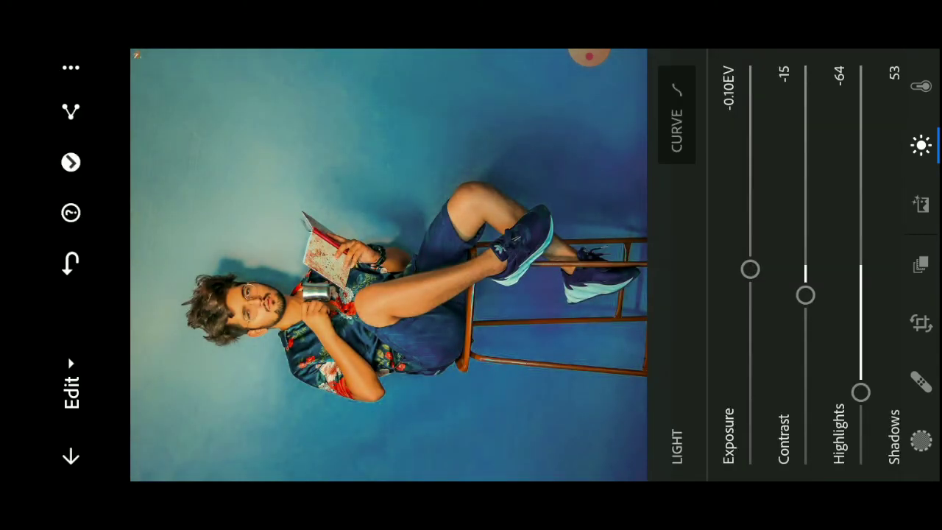